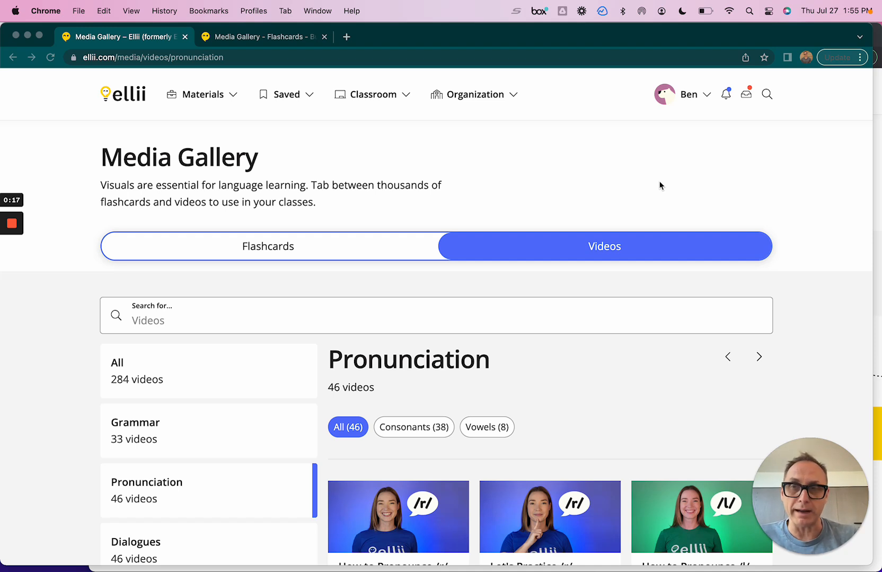
mouse_move(106, 154)
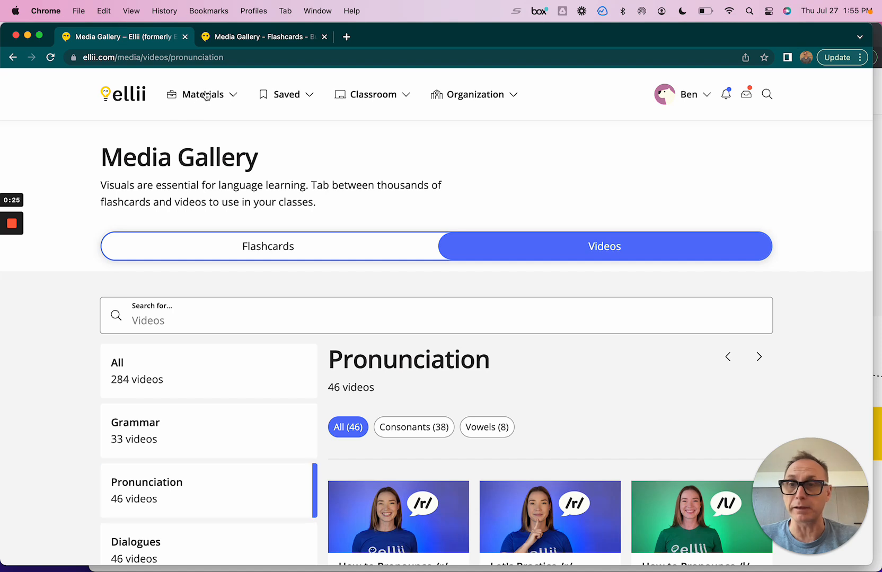
Browse the Dialogues video category and open the Going to the Bank (Beg – Low Int) video
left_click(203, 94)
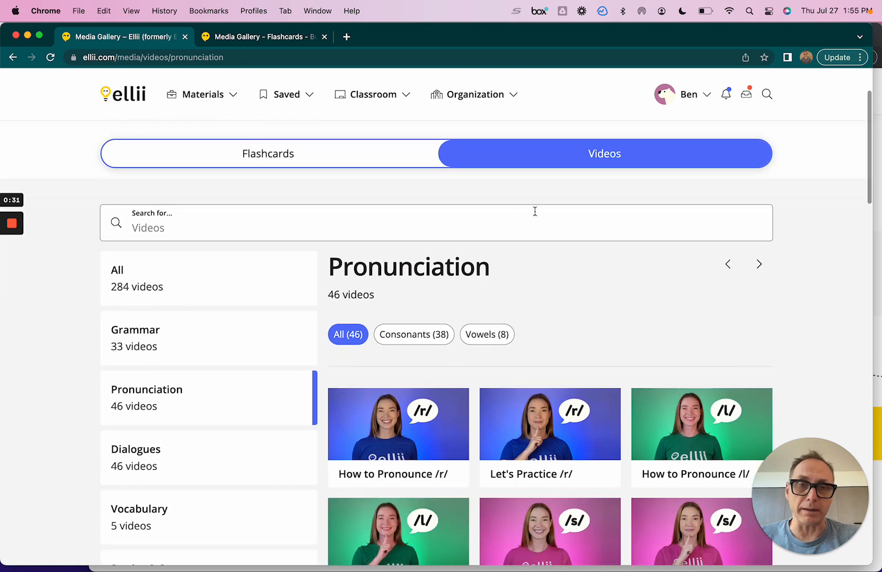
scroll("down", 3)
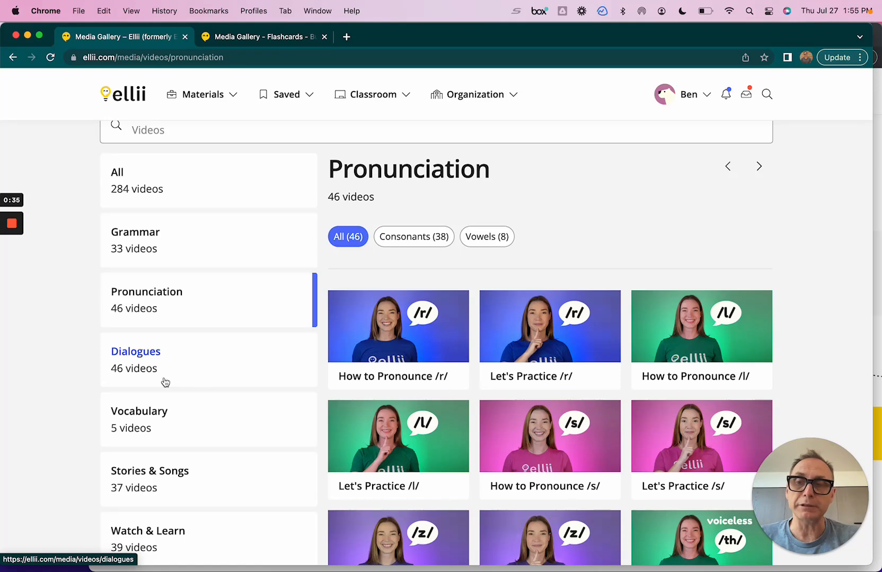
left_click(136, 352)
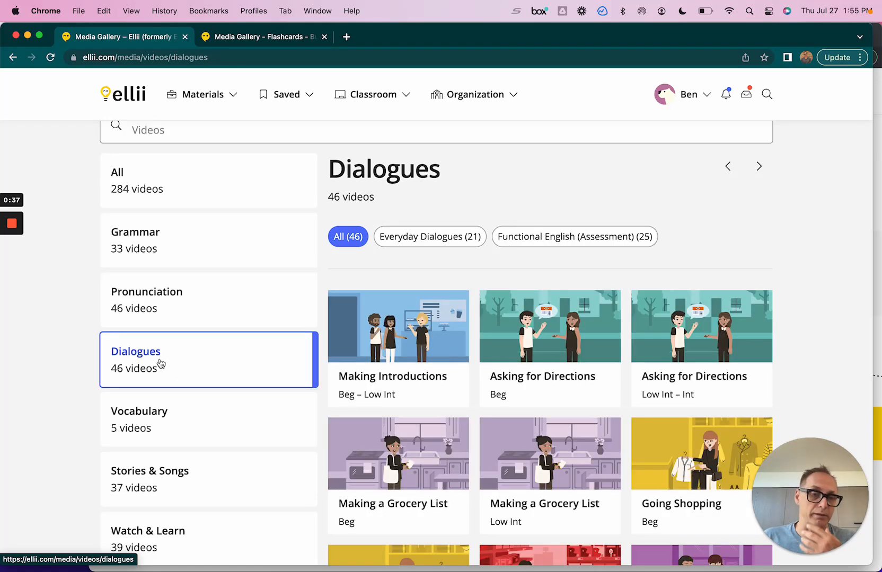
mouse_move(507, 414)
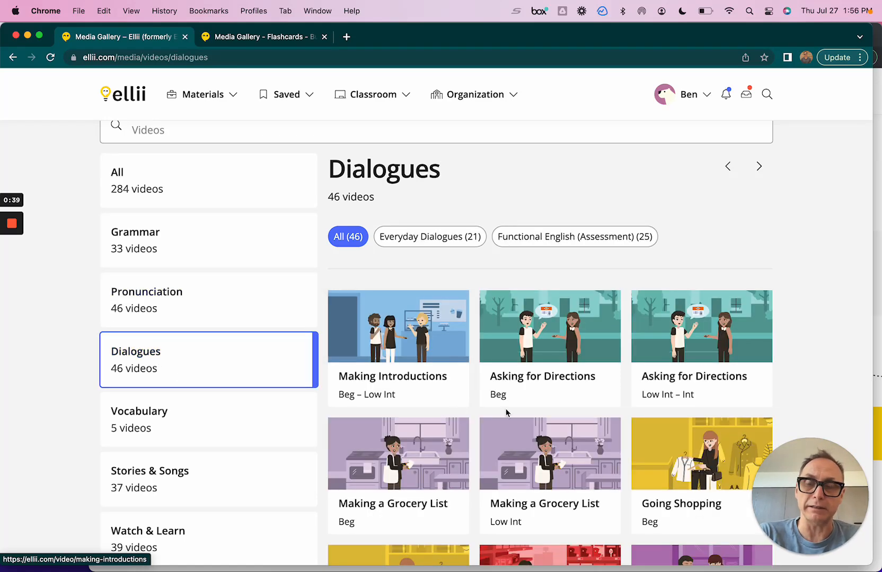
scroll("down", 3)
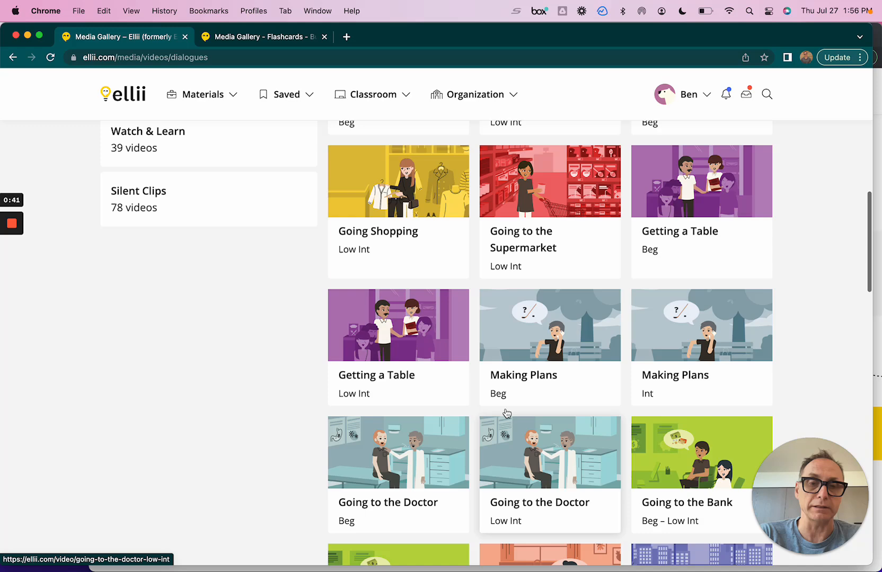
scroll("down", 3)
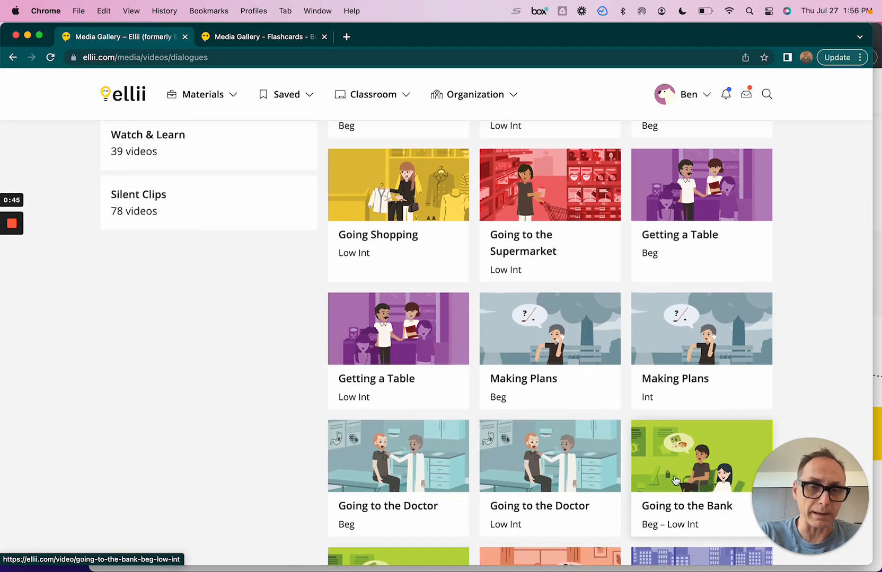
left_click(702, 456)
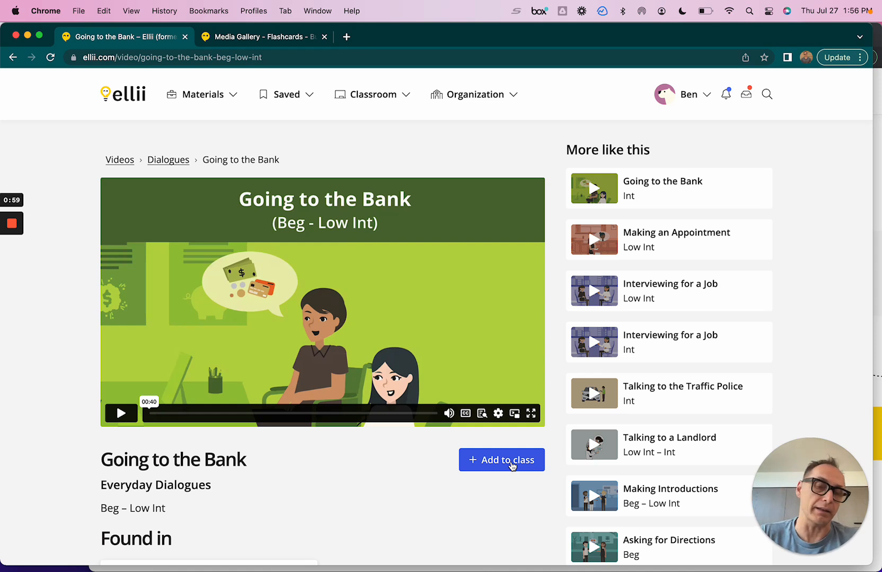
Add the video to the Intermediate Conversation Class with Prepping as its location and save
left_click(502, 460)
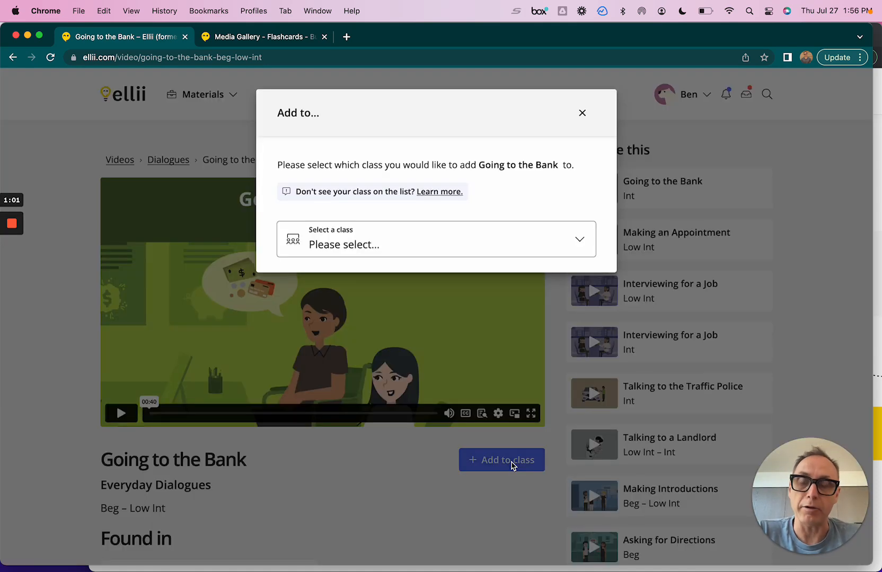
left_click(435, 239)
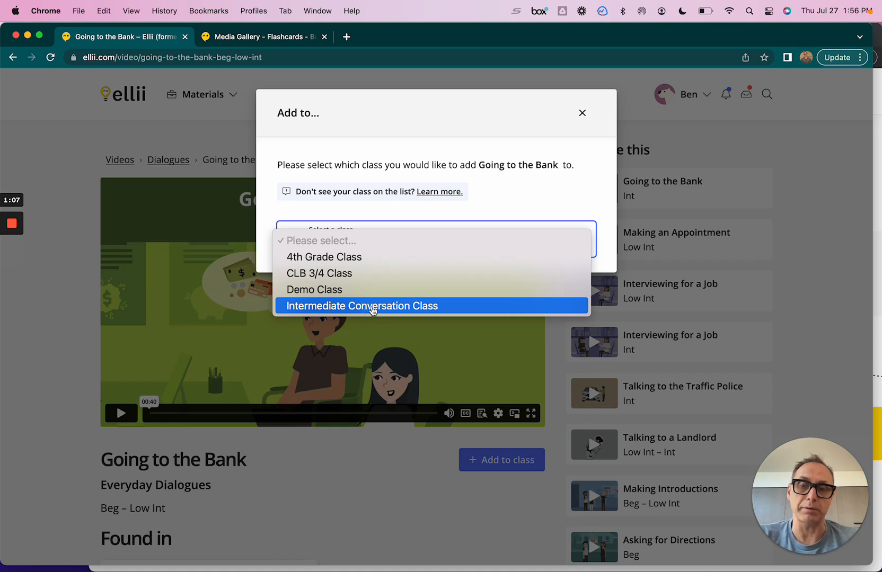
left_click(361, 306)
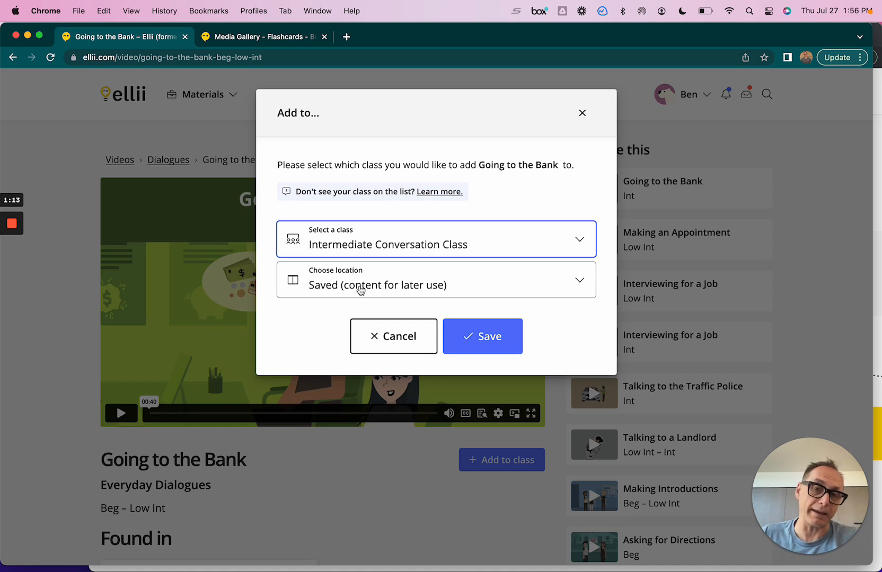
left_click(436, 279)
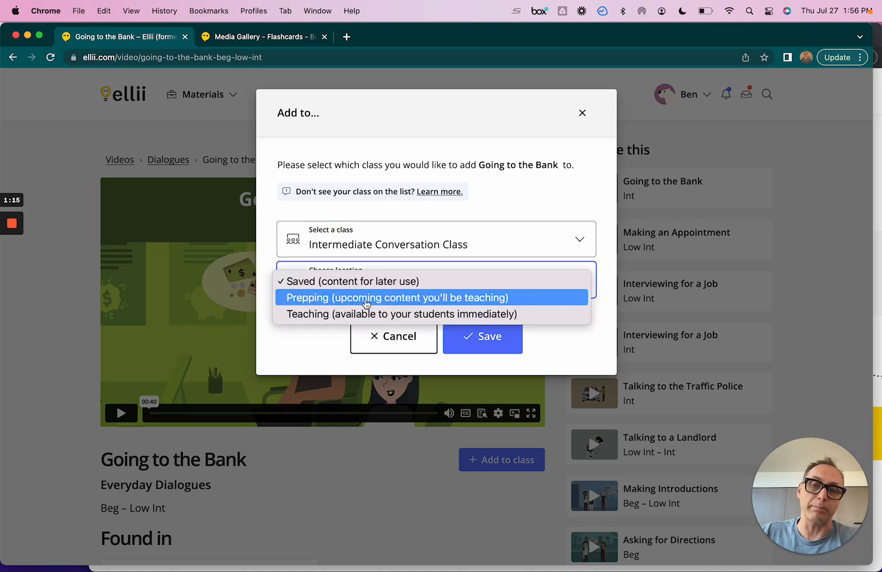
mouse_move(543, 315)
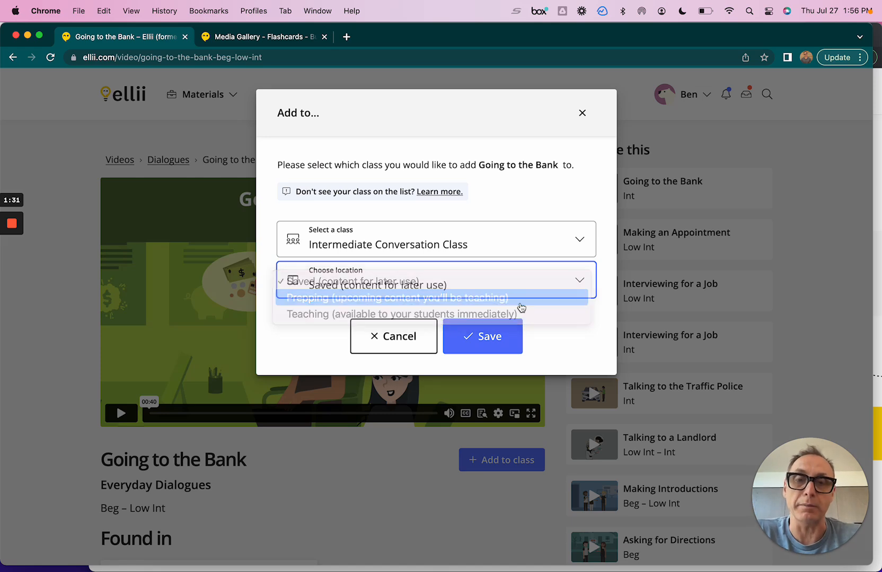
left_click(395, 298)
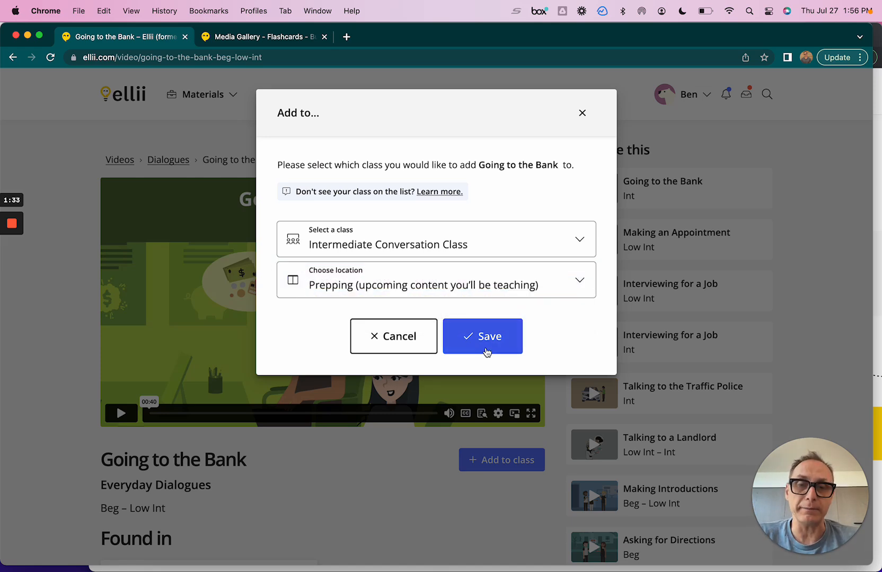
left_click(483, 336)
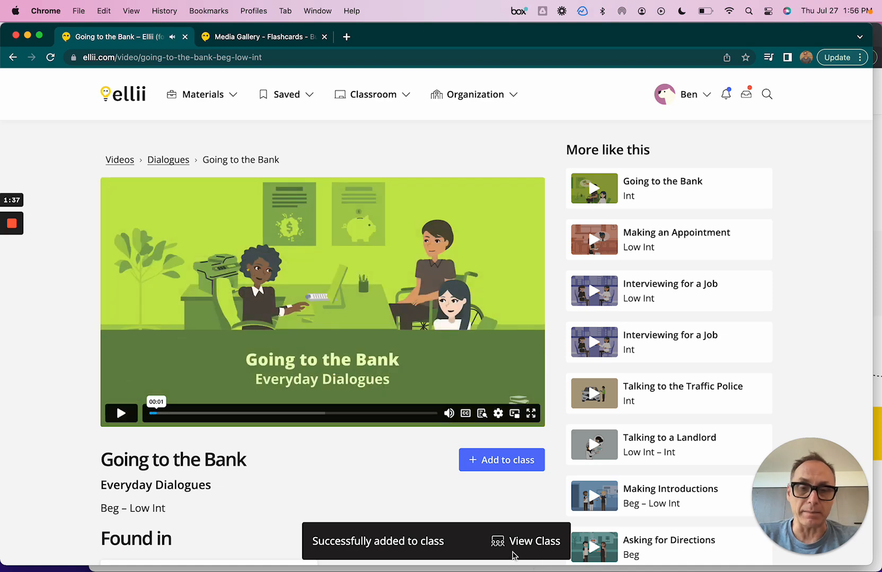
mouse_move(533, 542)
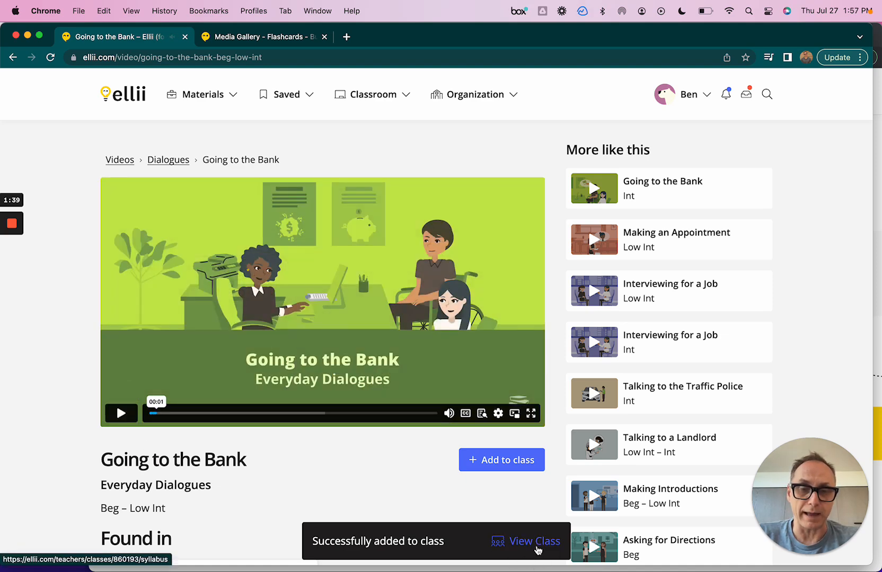
Go to the Intermediate Conversation Class via the 'Successfully added to class' notification
left_click(533, 542)
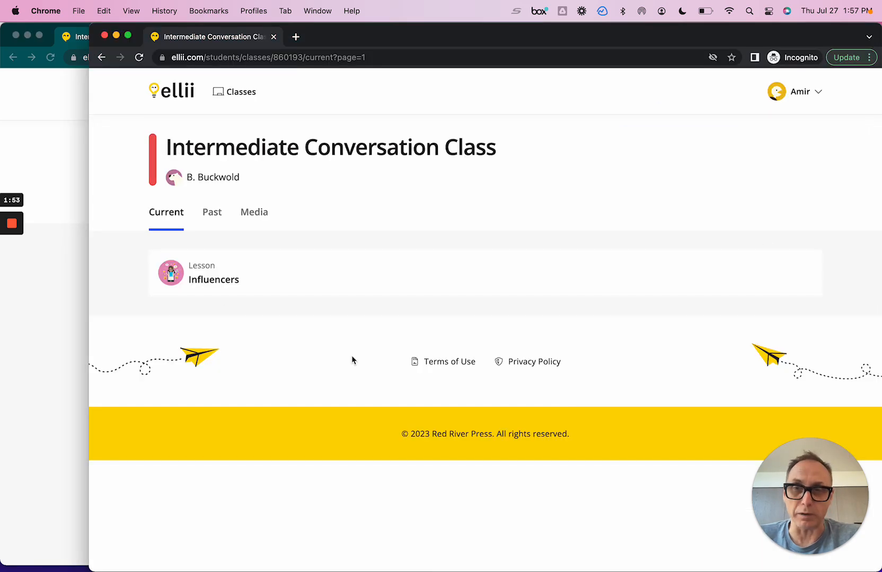
mouse_move(805, 93)
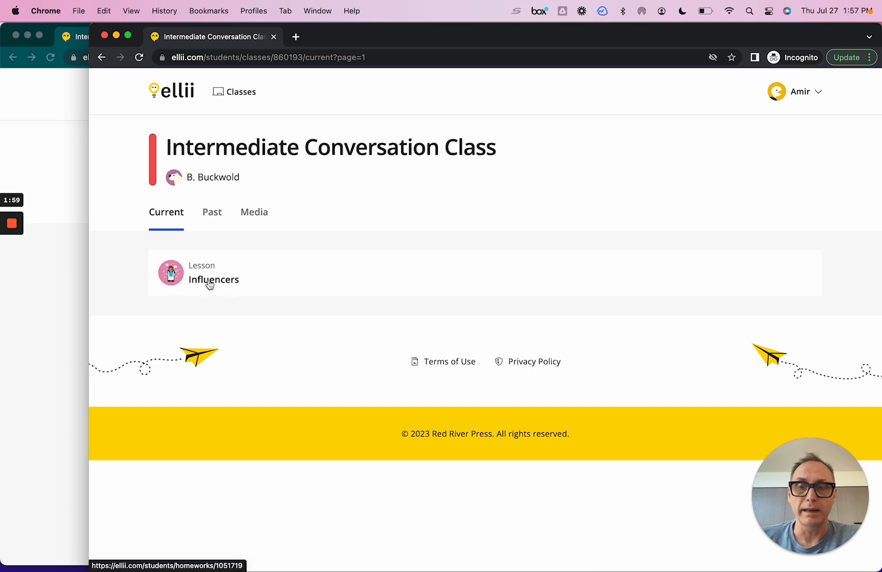
mouse_move(182, 300)
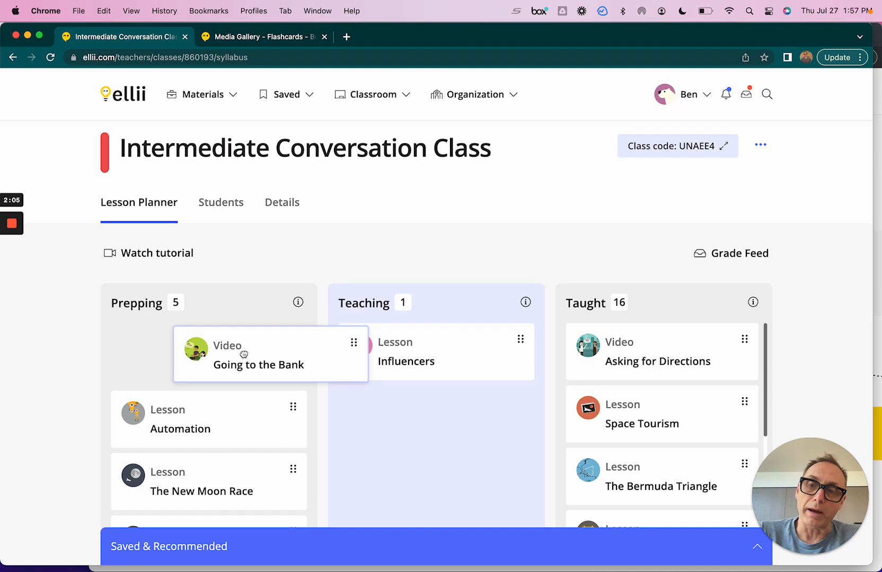
Move the Going to the Bank card from the Prepping column to the Teaching column
left_click_drag(270, 354, 436, 352)
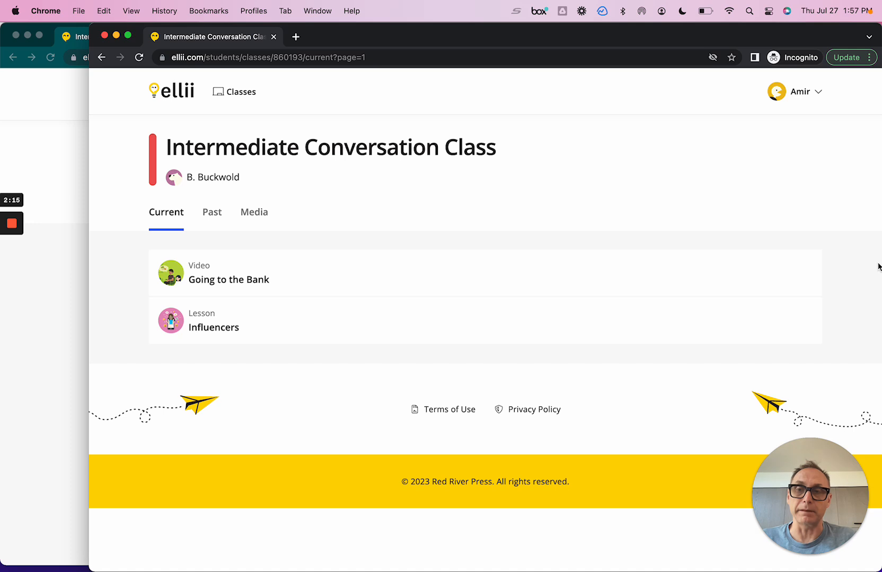
mouse_move(539, 227)
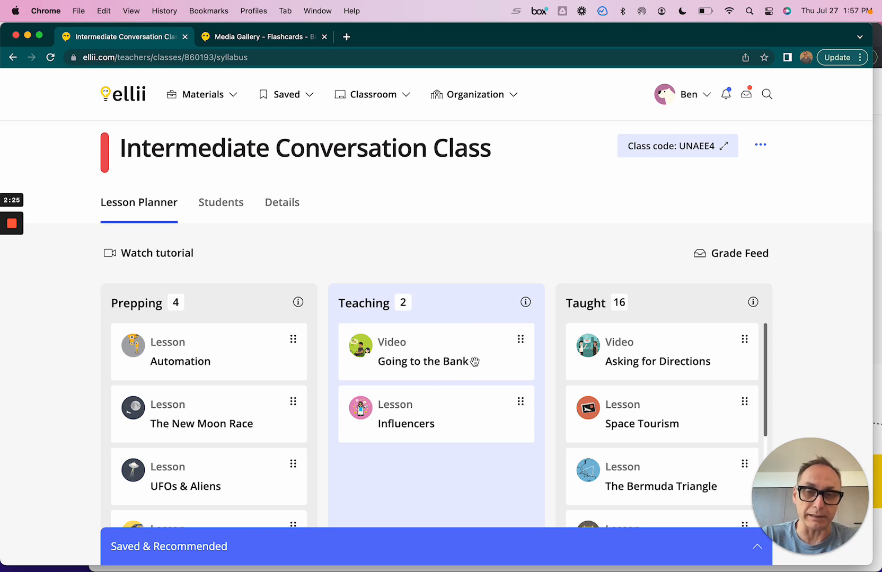
Set a July 31 due date, add the note 'Please watch this vid…' and save the assignment
left_click(411, 361)
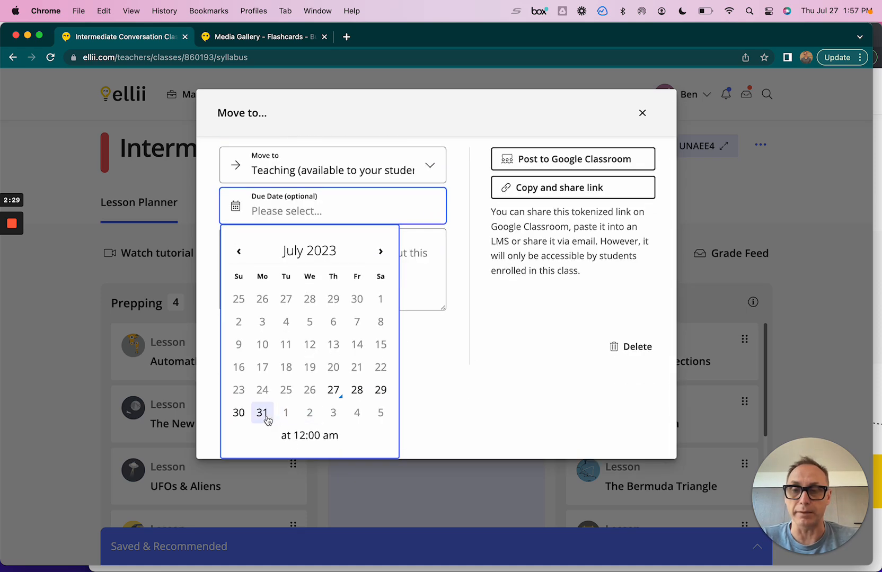
left_click(261, 412)
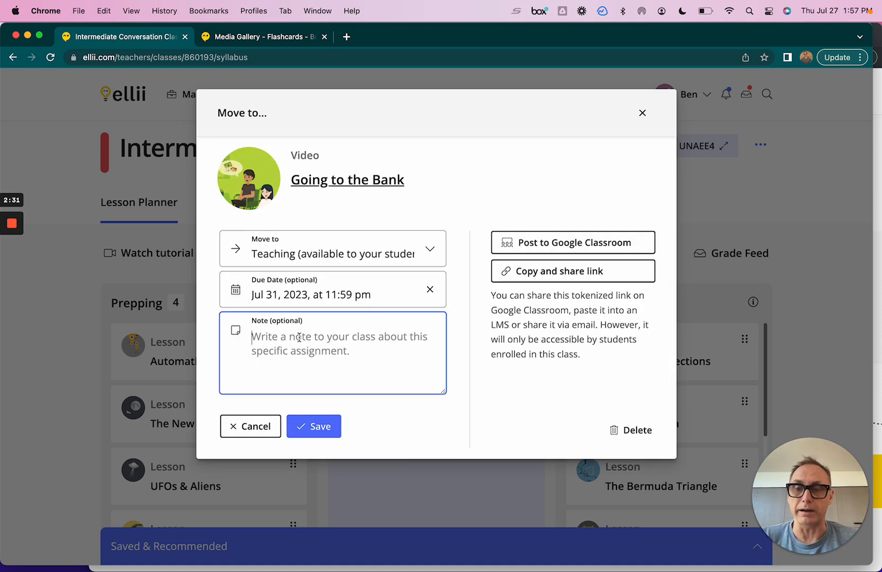
type("Please wat")
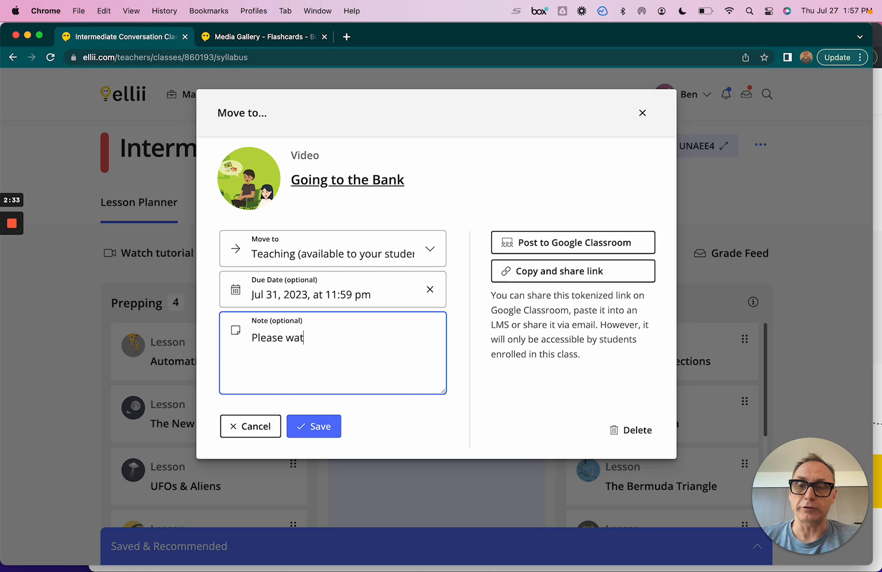
type("ch this video three times.")
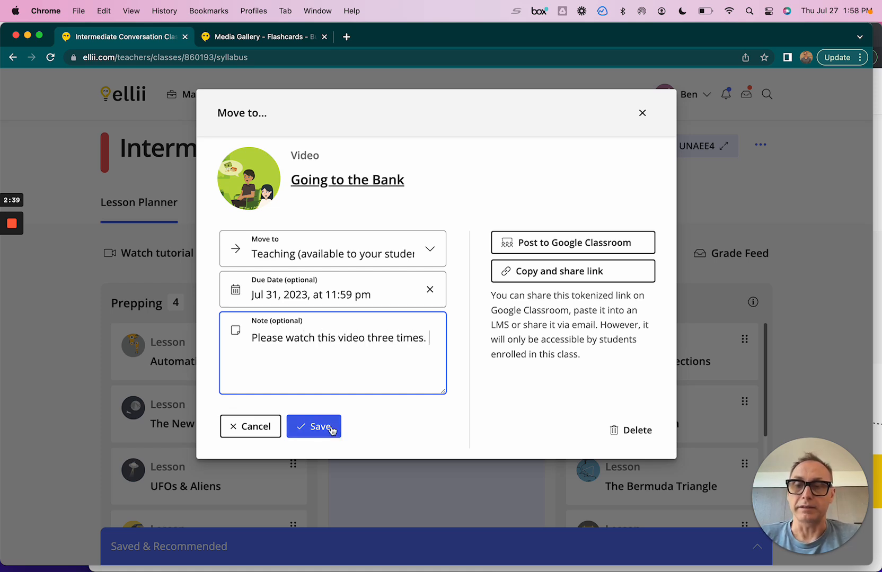
left_click(314, 427)
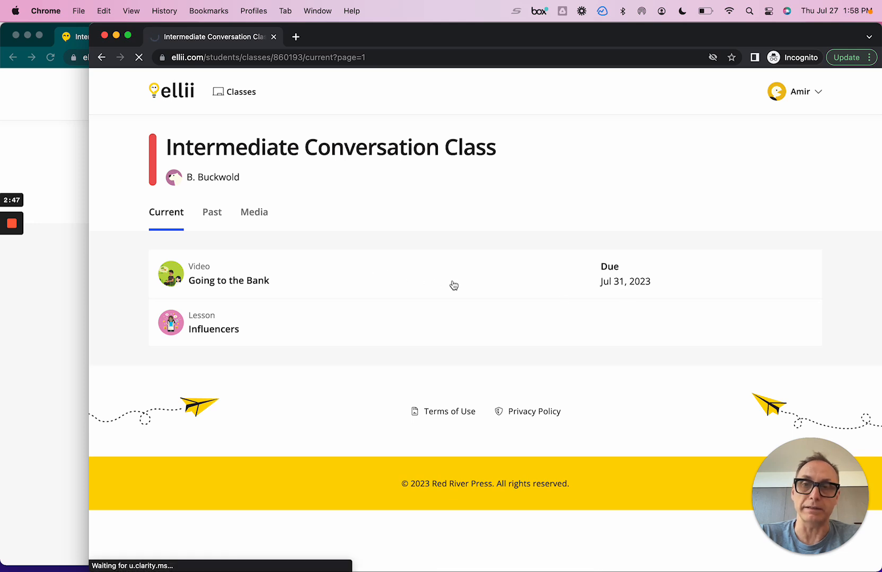
Check the student's Current assignments, then the Past list showing Going to the Bank due Jul 31, 2023
left_click(228, 281)
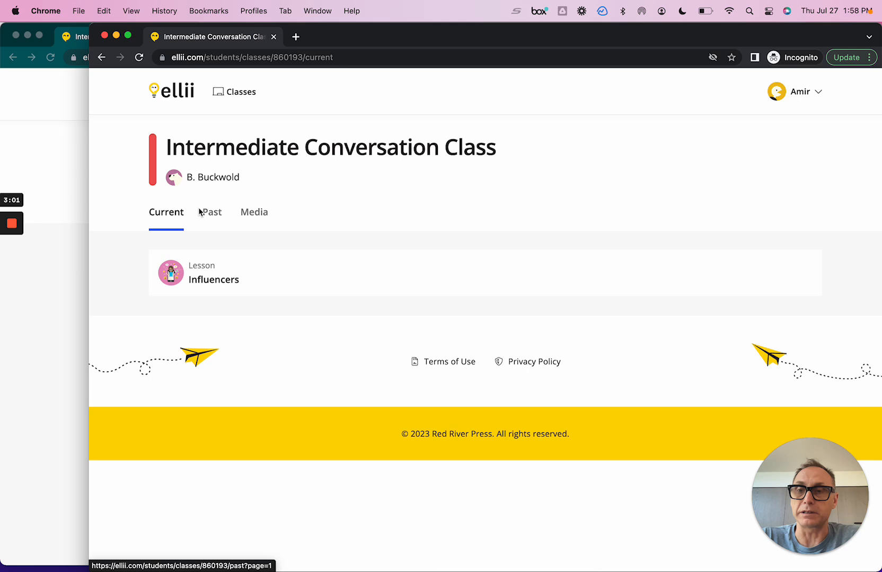
left_click(212, 212)
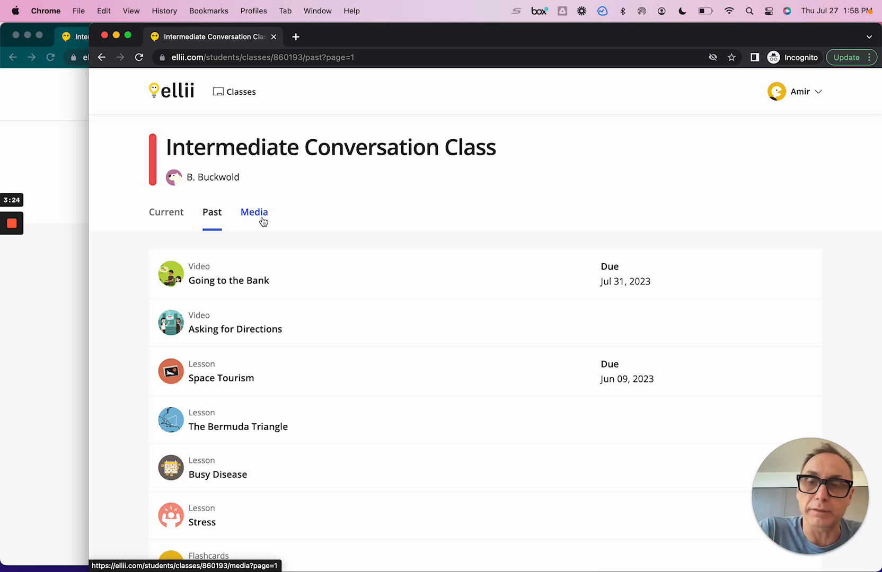
View the class Media section as a student before returning to the teacher's lesson planner
left_click(253, 214)
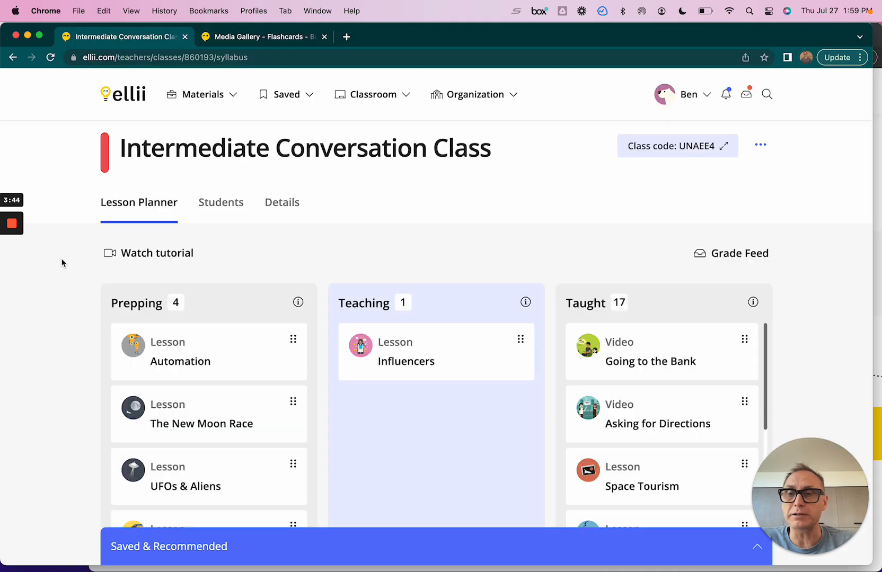
In the Media Gallery, filter the flashcards to the At the Airport (21) set under Buildings & Places
left_click(262, 36)
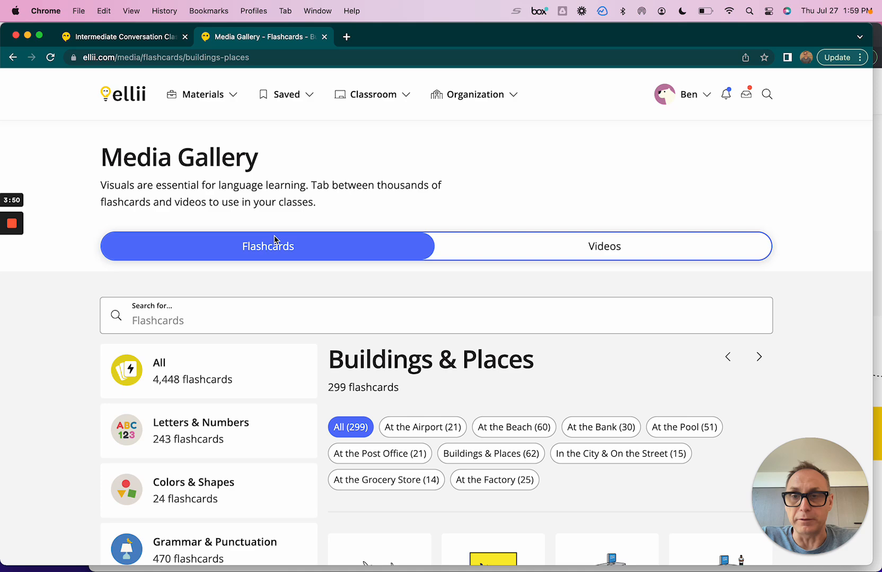
scroll("down", 3)
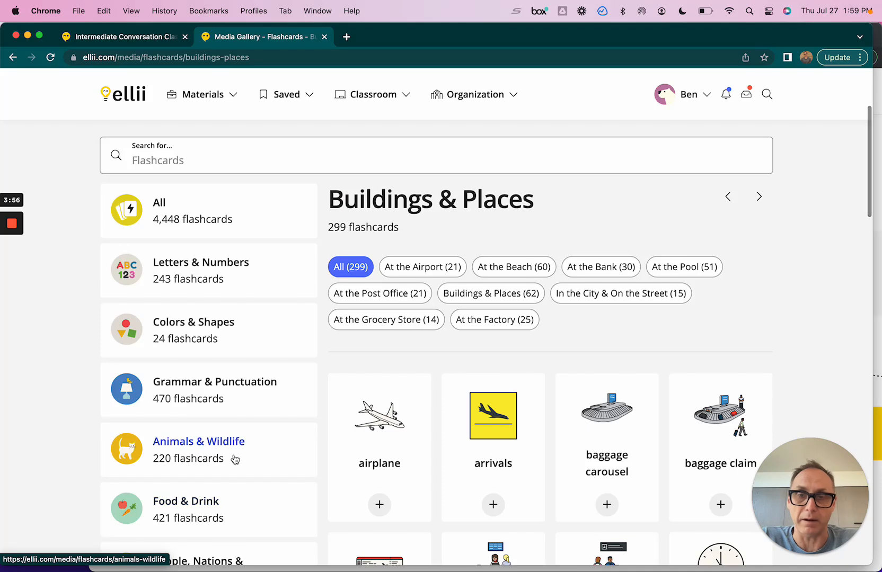
mouse_move(386, 319)
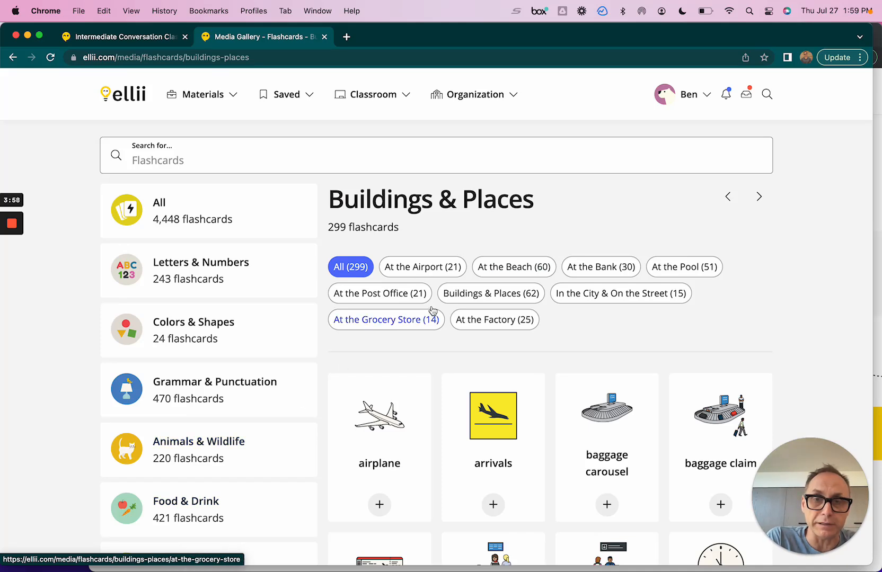
left_click(422, 268)
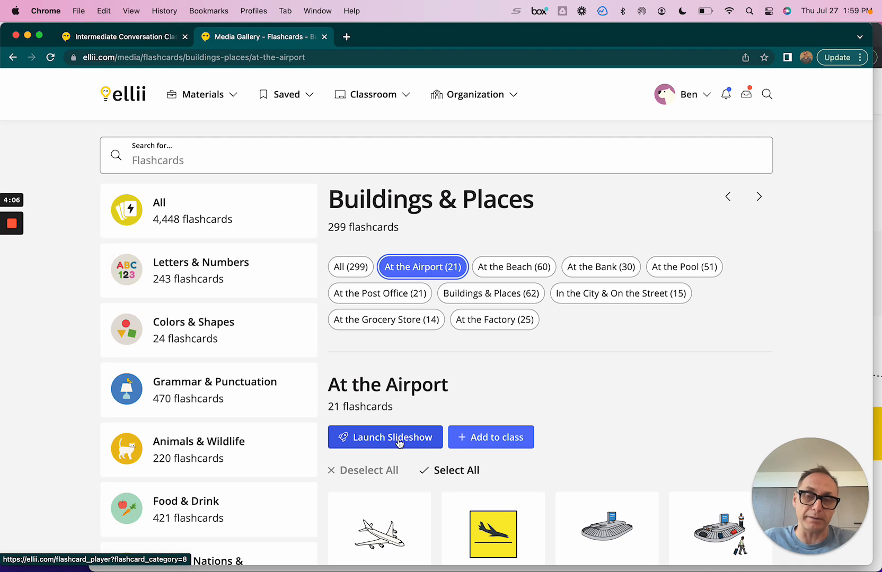
mouse_move(491, 438)
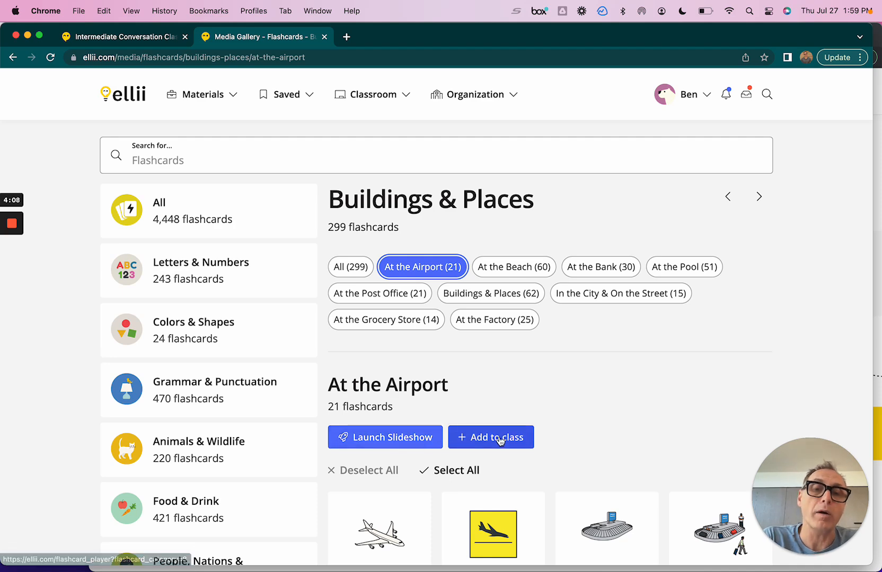
scroll("down", 3)
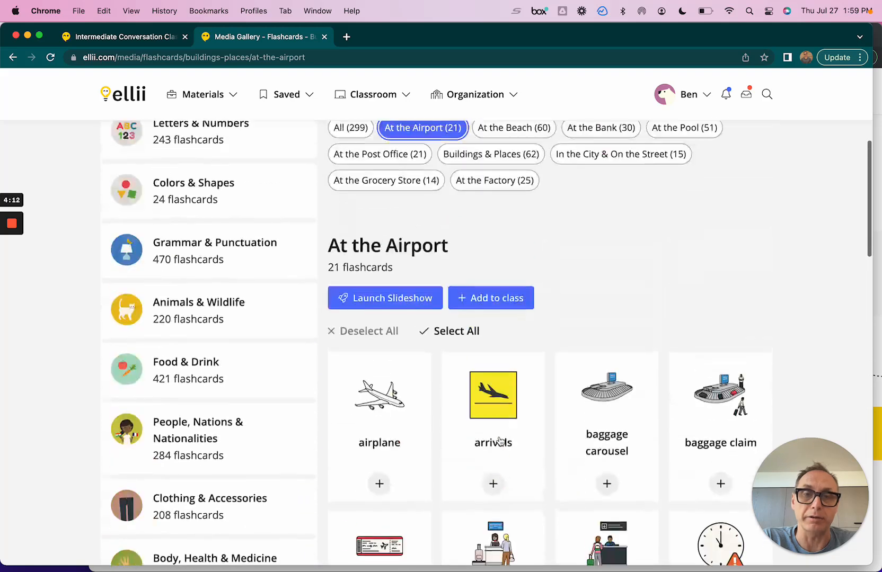
scroll("down", 3)
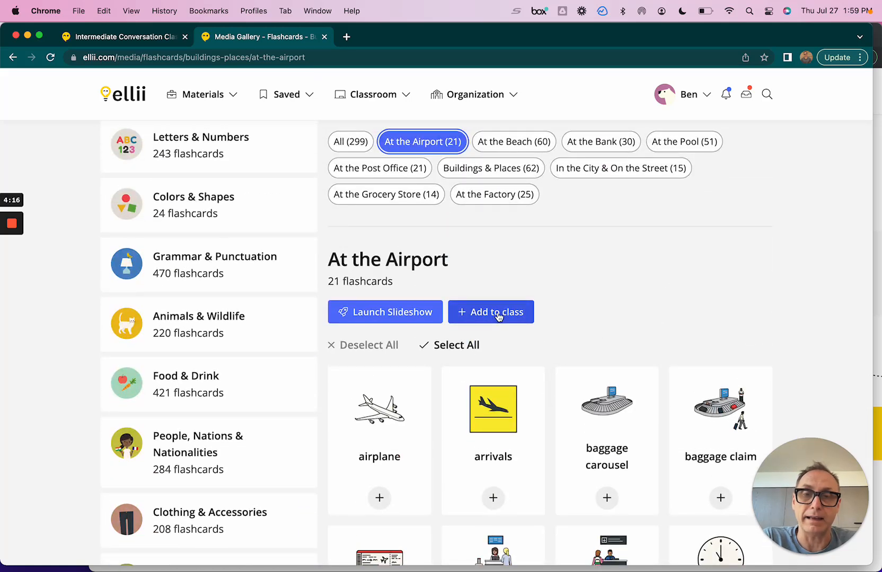
Add the At the Airport flashcards to the Intermediate Conversation Class under Teaching and save
left_click(491, 312)
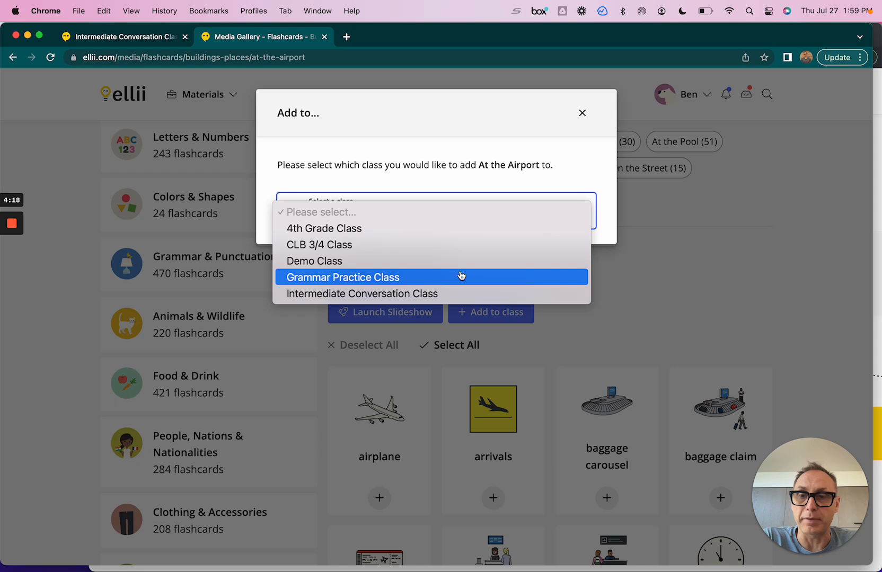
left_click(361, 294)
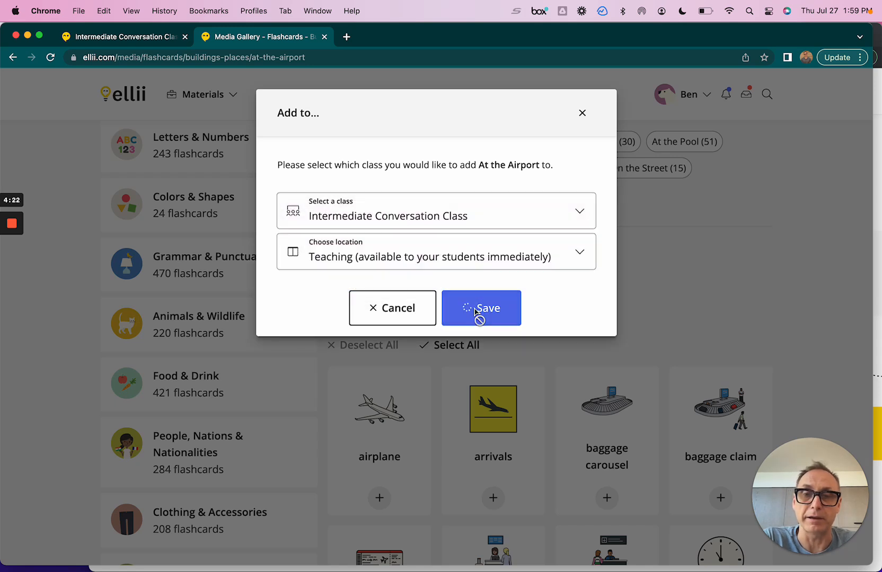
left_click(482, 309)
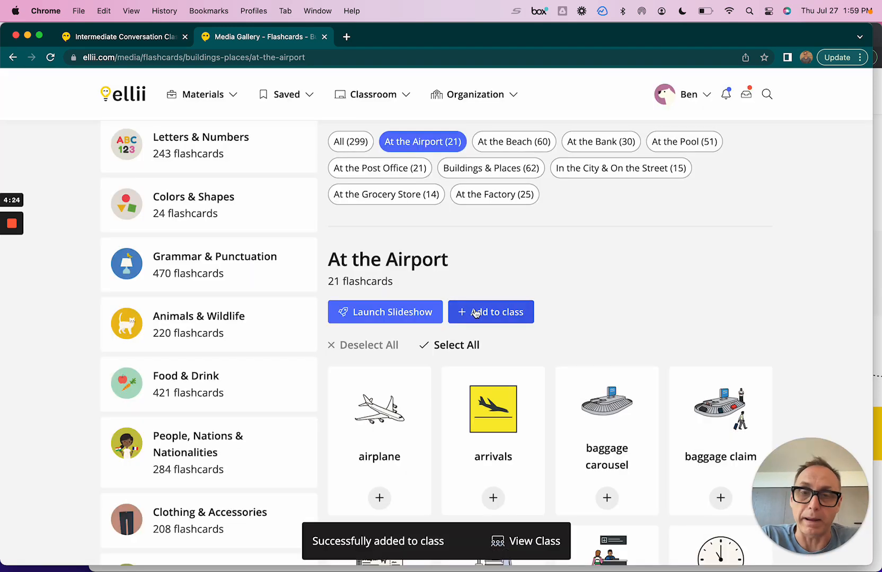
scroll("down", 3)
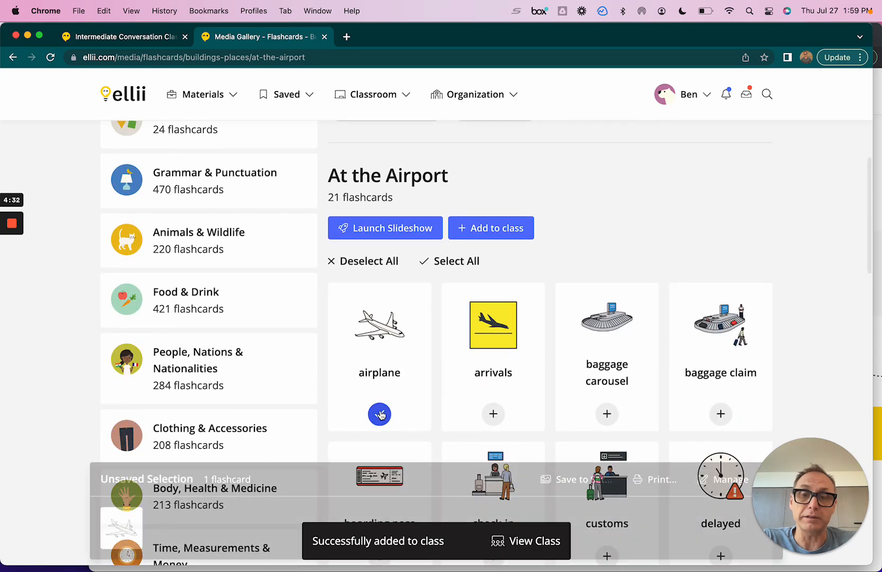
Select the airplane and baggage carousel cards for a custom flashcard set
left_click(607, 415)
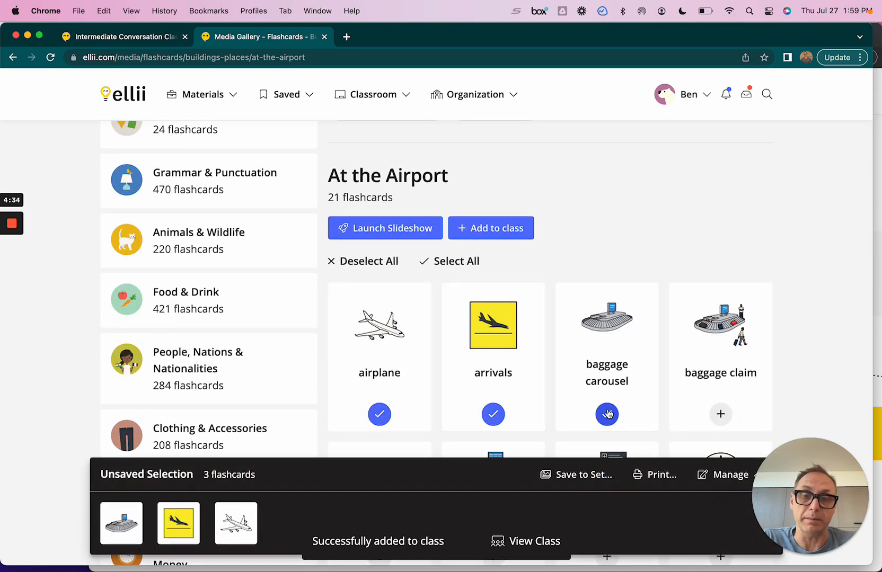
left_click(170, 557)
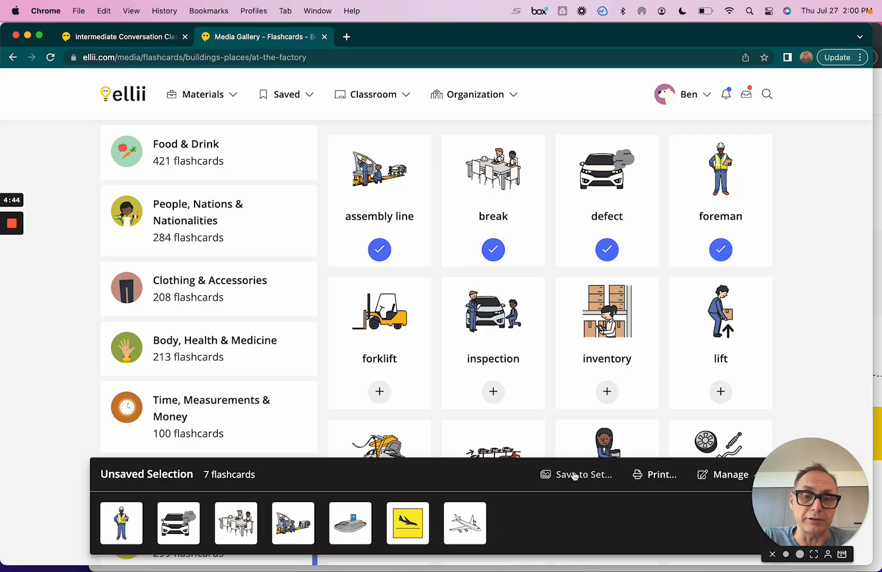
Create the set '1 - Demo set', select it as destination and save the seven flashcards into it
left_click(582, 475)
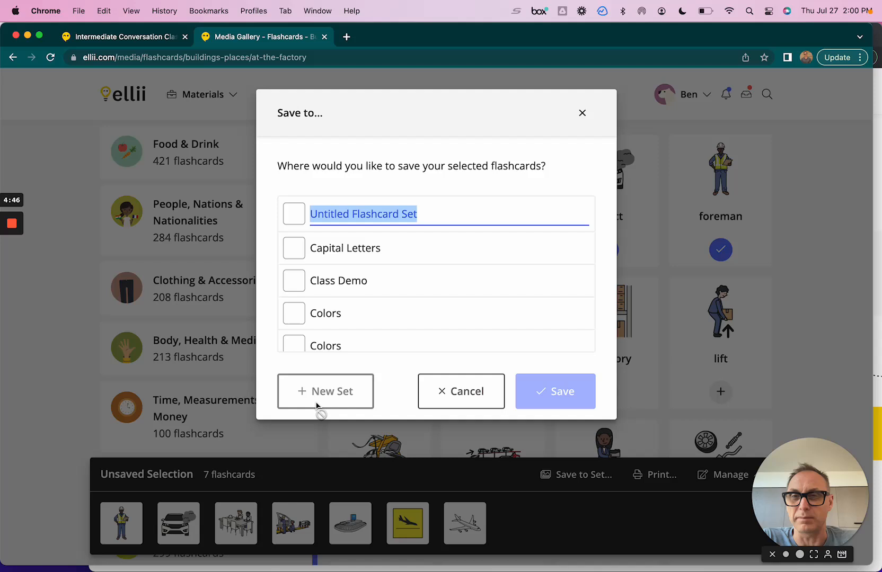
type("1 - Demo s")
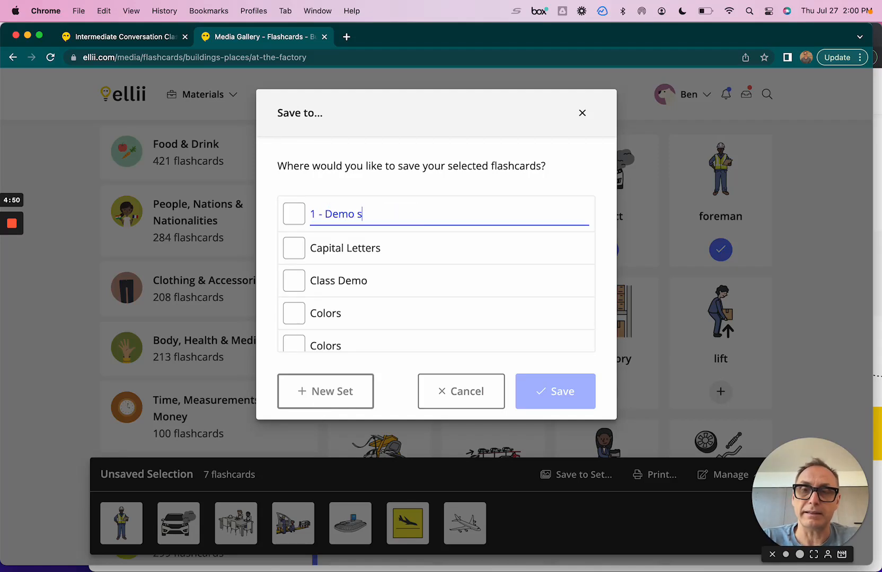
left_click(293, 213)
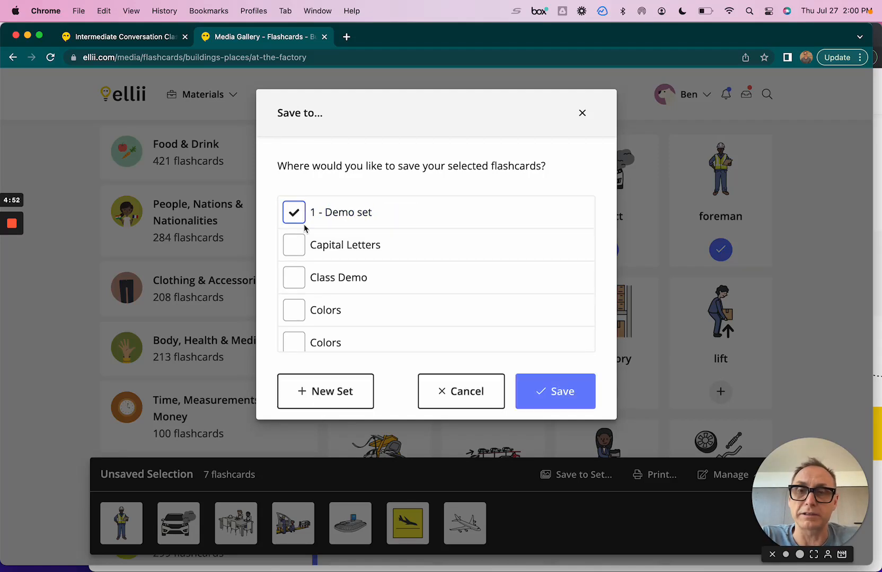
left_click(554, 392)
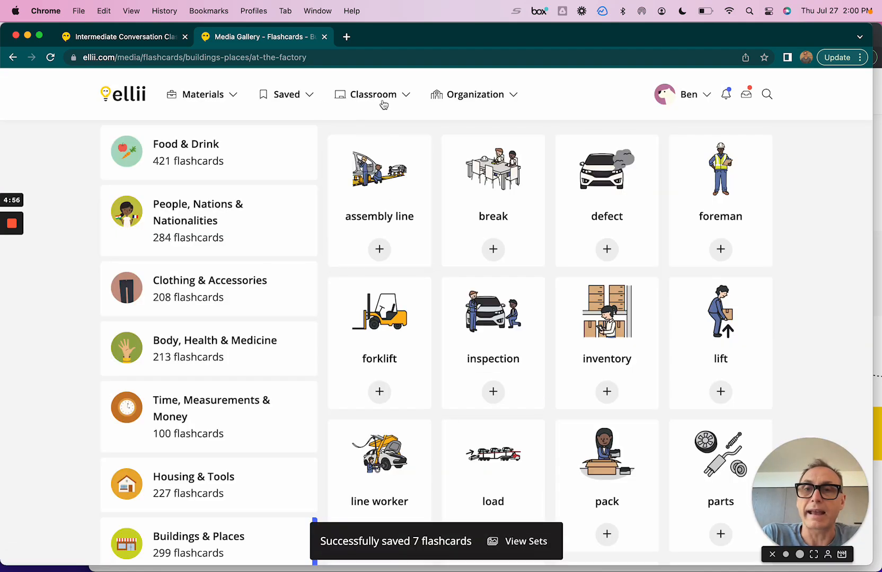
Show Saved > Flashcard Sets and bring up the options menu for 1 - Demo set (7 cards)
left_click(286, 94)
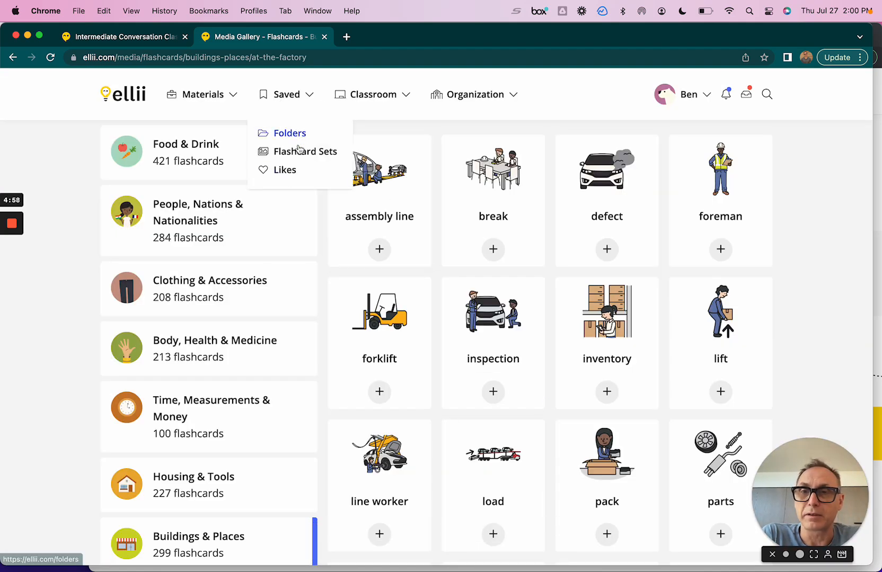
left_click(306, 152)
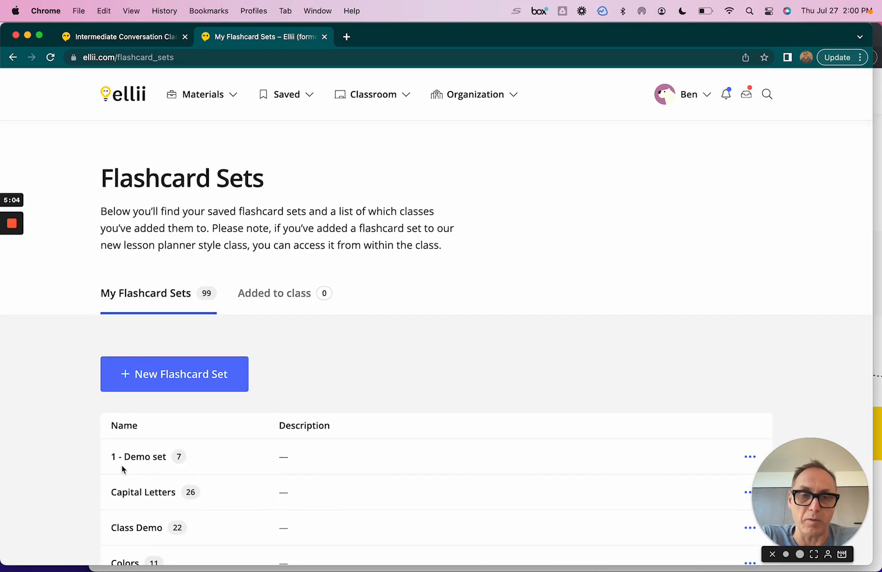
mouse_move(133, 463)
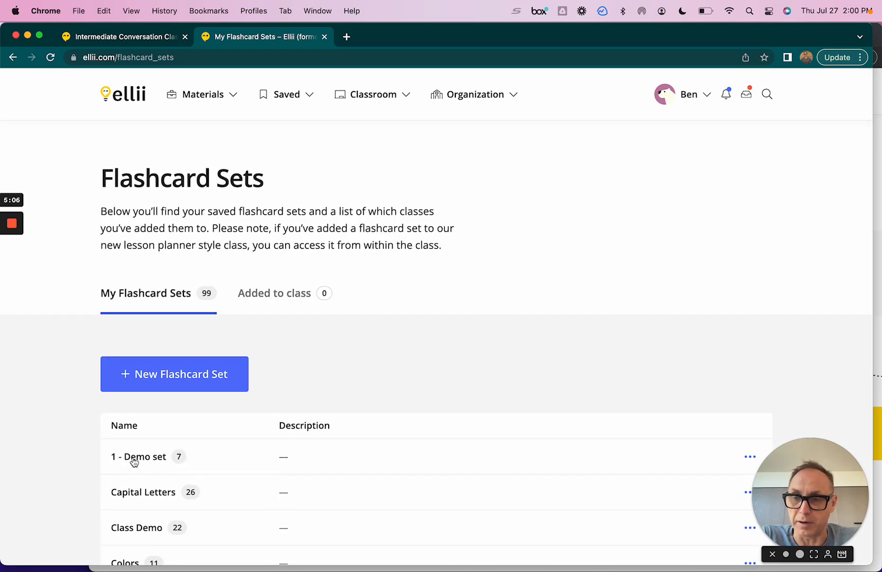
mouse_move(740, 464)
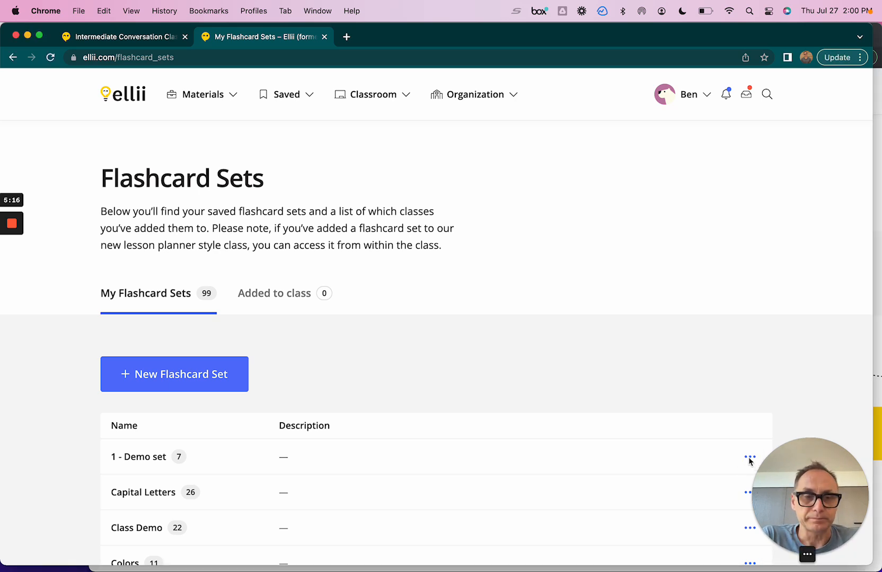
left_click(750, 457)
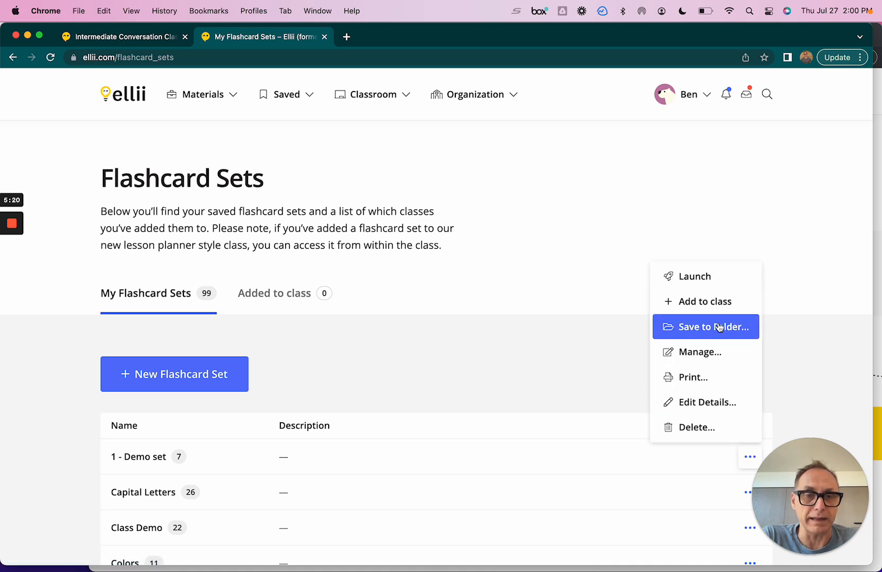
Add 1 - Demo set to the Intermediate Conversation Class under Teaching so students see it now
left_click(704, 302)
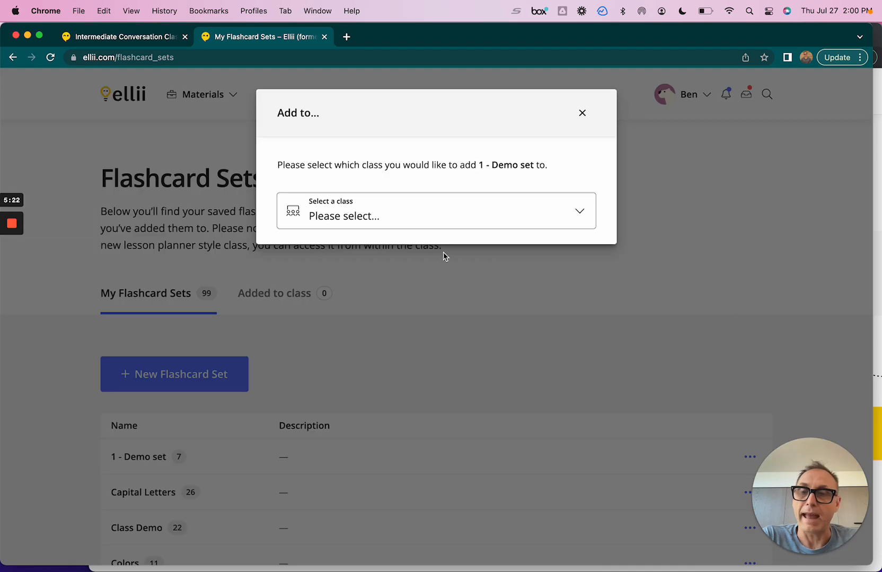
left_click(436, 211)
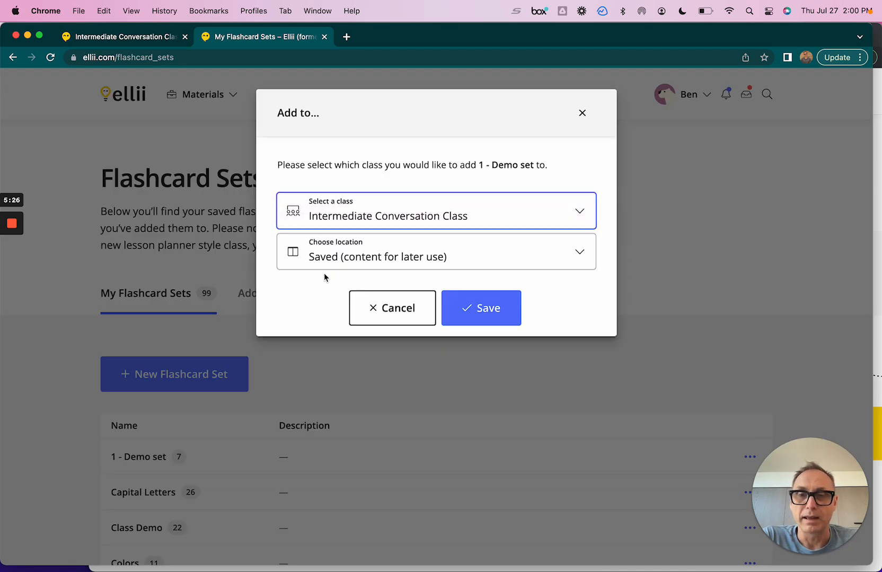
left_click(435, 251)
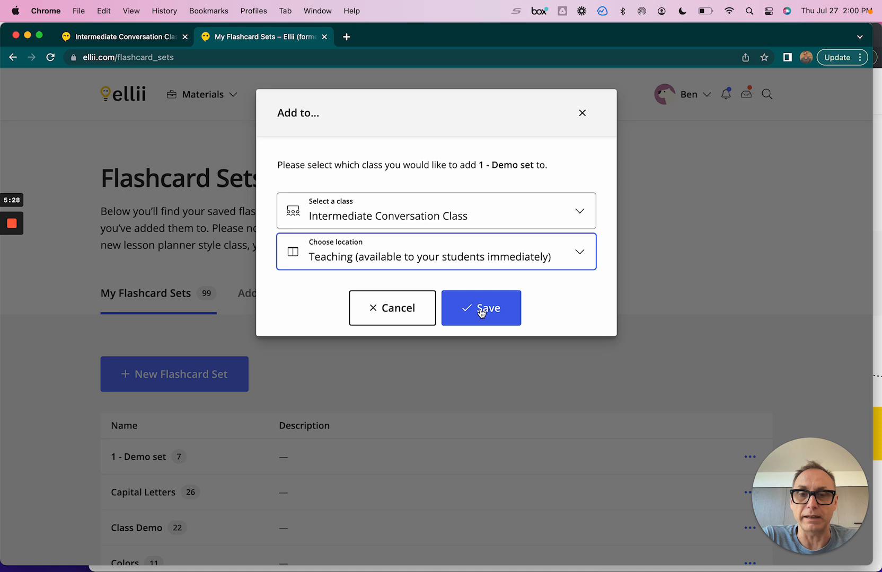
left_click(480, 308)
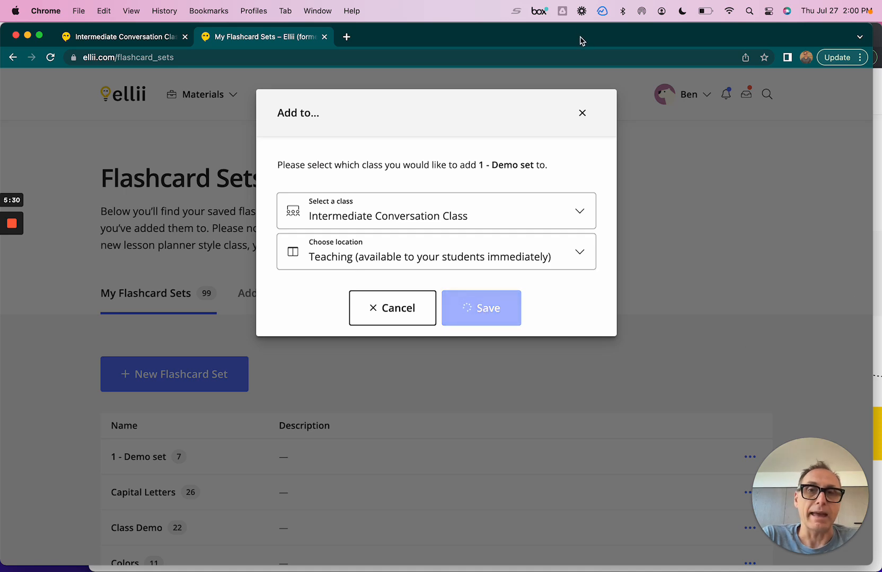
left_click(480, 308)
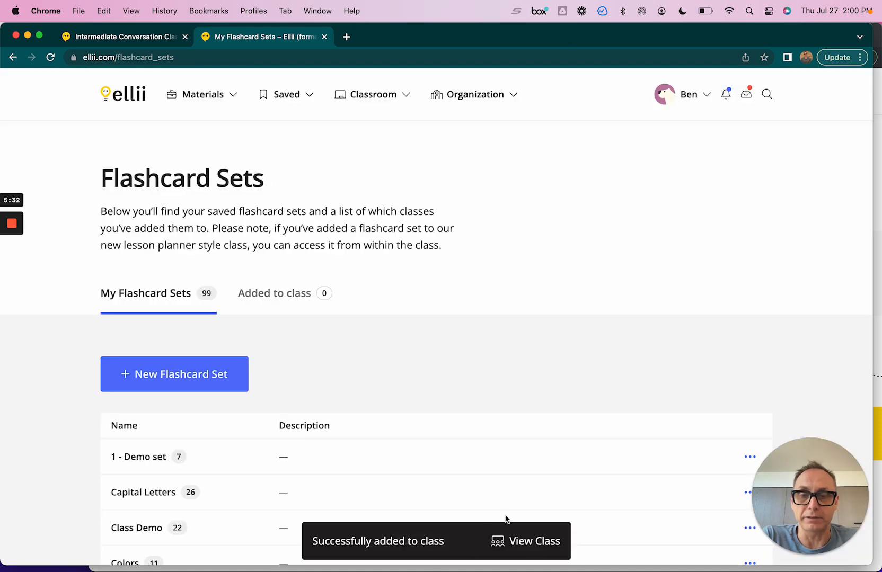
View the class and check 1 - Demo set appears as current in the student view
left_click(534, 542)
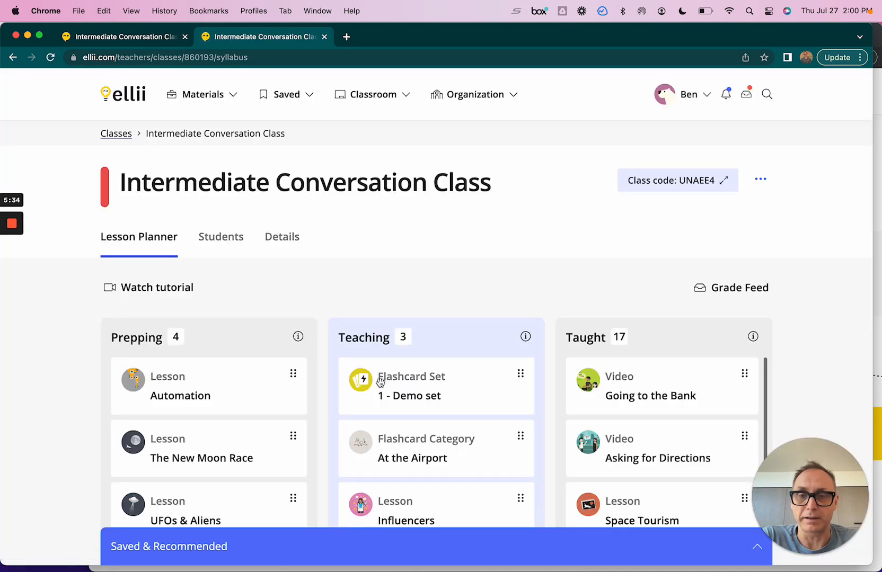
scroll("down", 3)
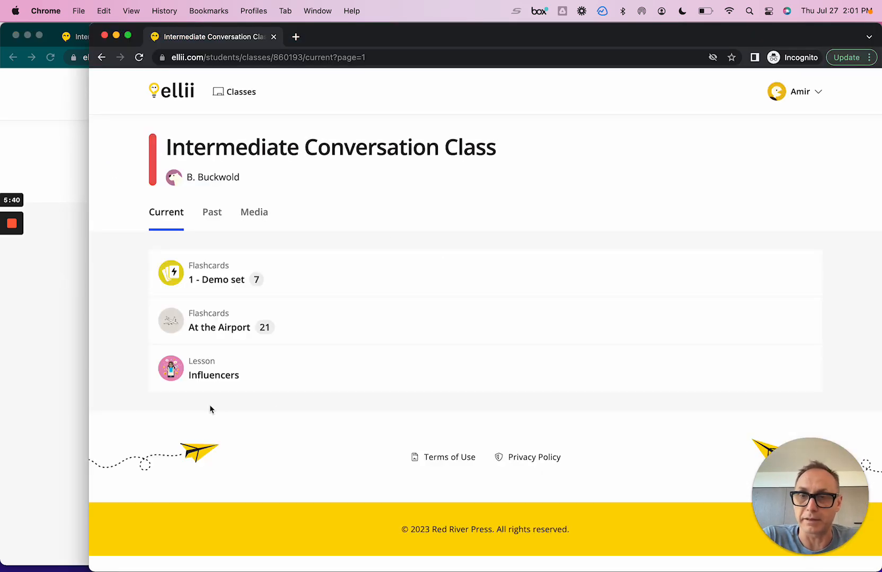
mouse_move(253, 212)
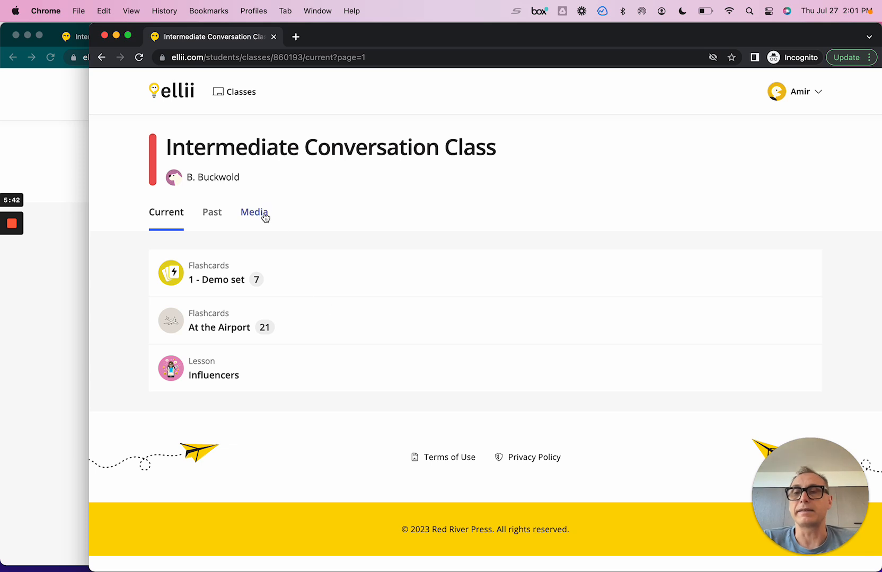
From the student's Media list, launch the At the Airport flashcards (airplane, 1 of 21)
left_click(254, 213)
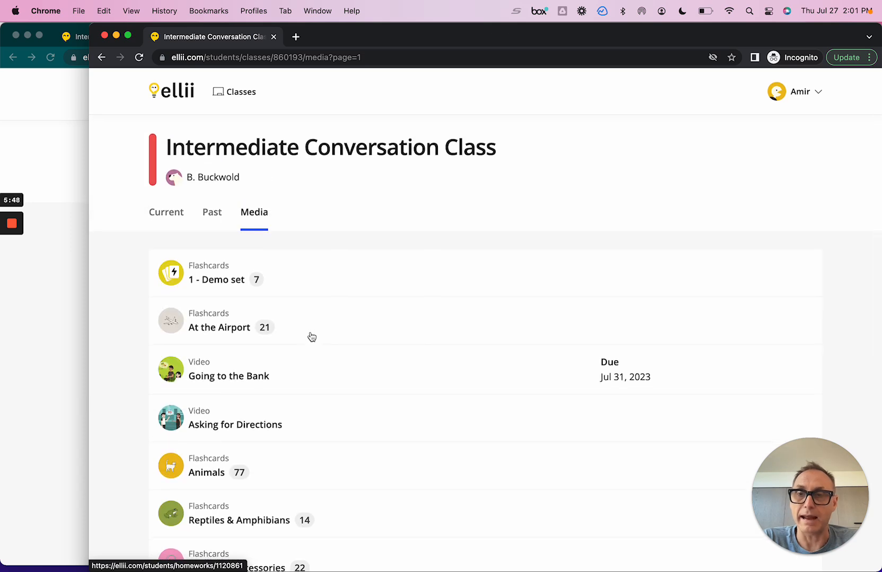
left_click(218, 328)
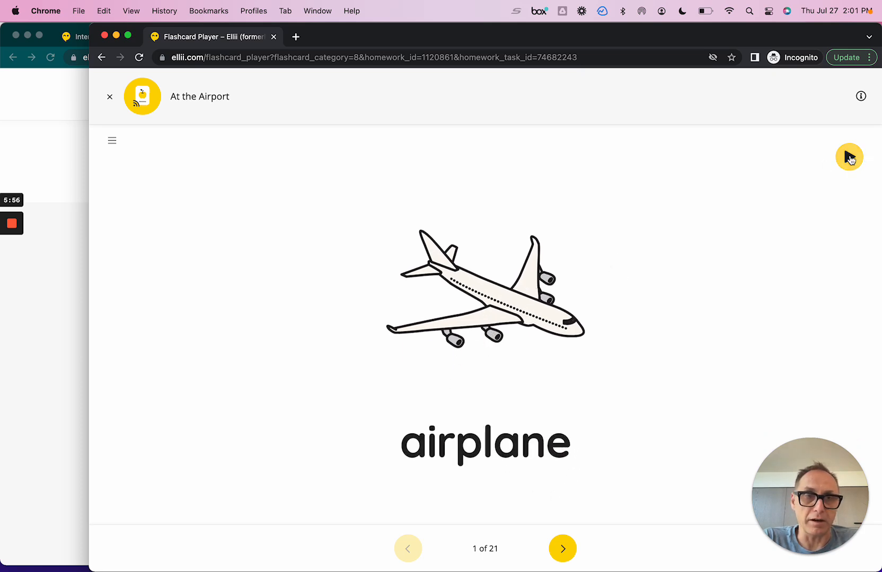
Close the At the Airport flashcard player, returning to the class media list
left_click(849, 157)
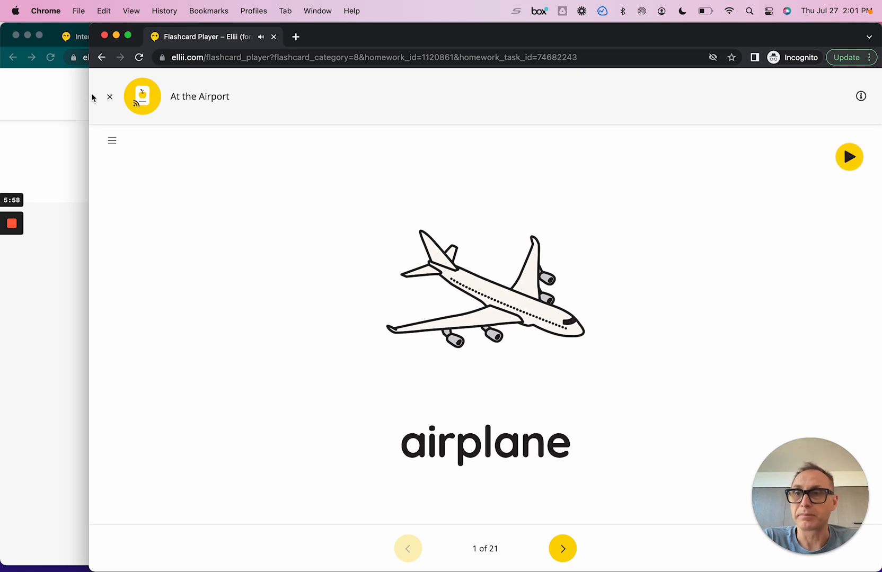
left_click(111, 96)
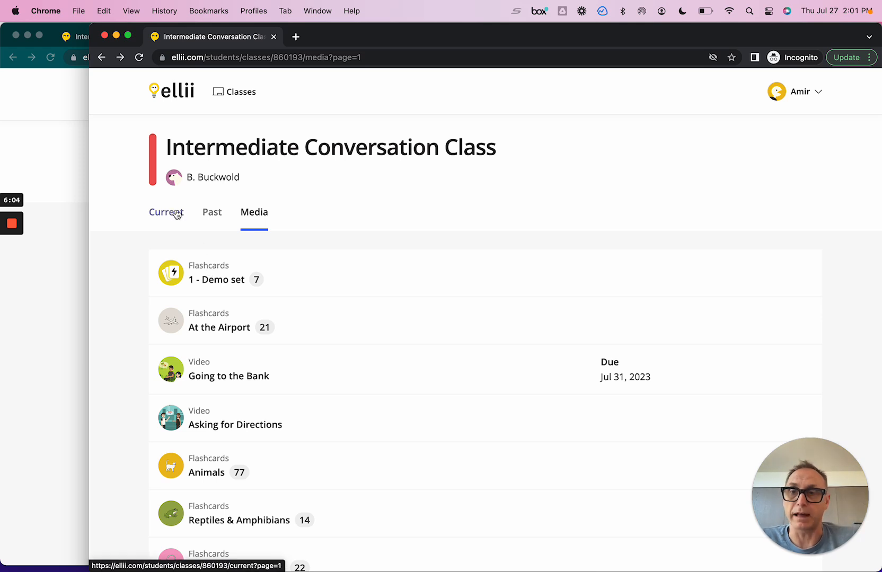
Show the student's Current assignments, then return to the teacher's Lesson Planner
left_click(166, 213)
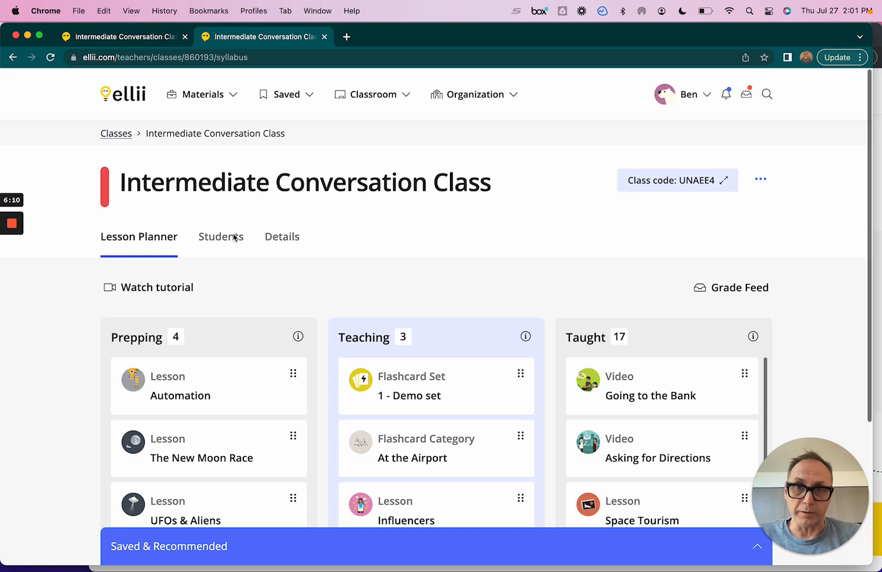
mouse_move(221, 236)
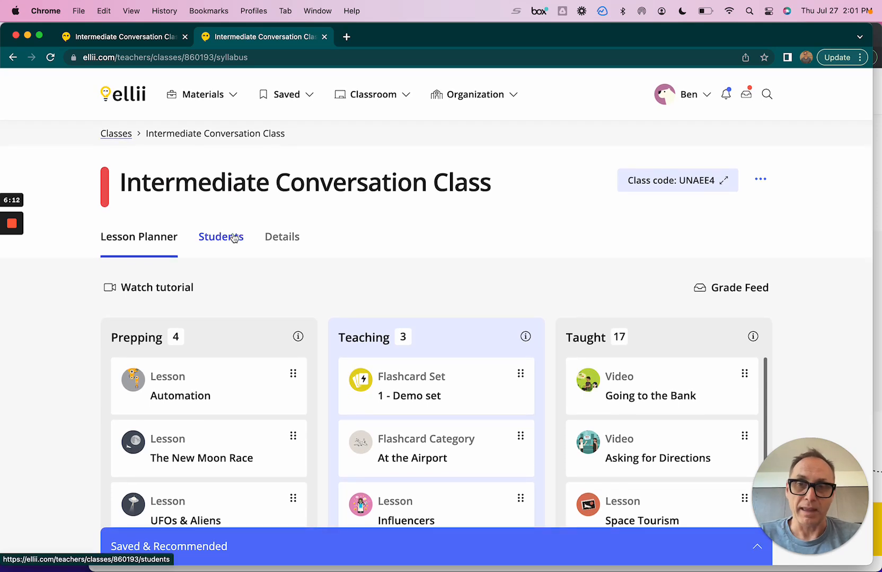